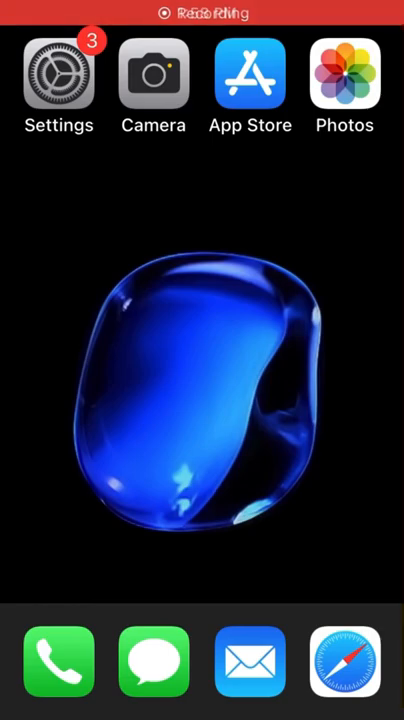
# Launch Safari from the dock to reach tannerv.com with the iPod Classic.js project listed
pyautogui.click(344, 664)
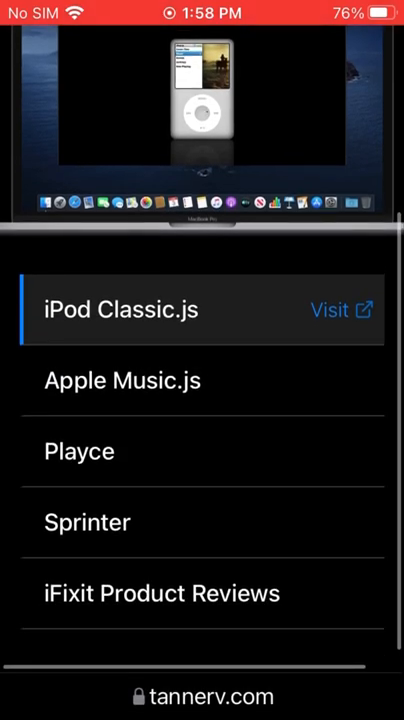